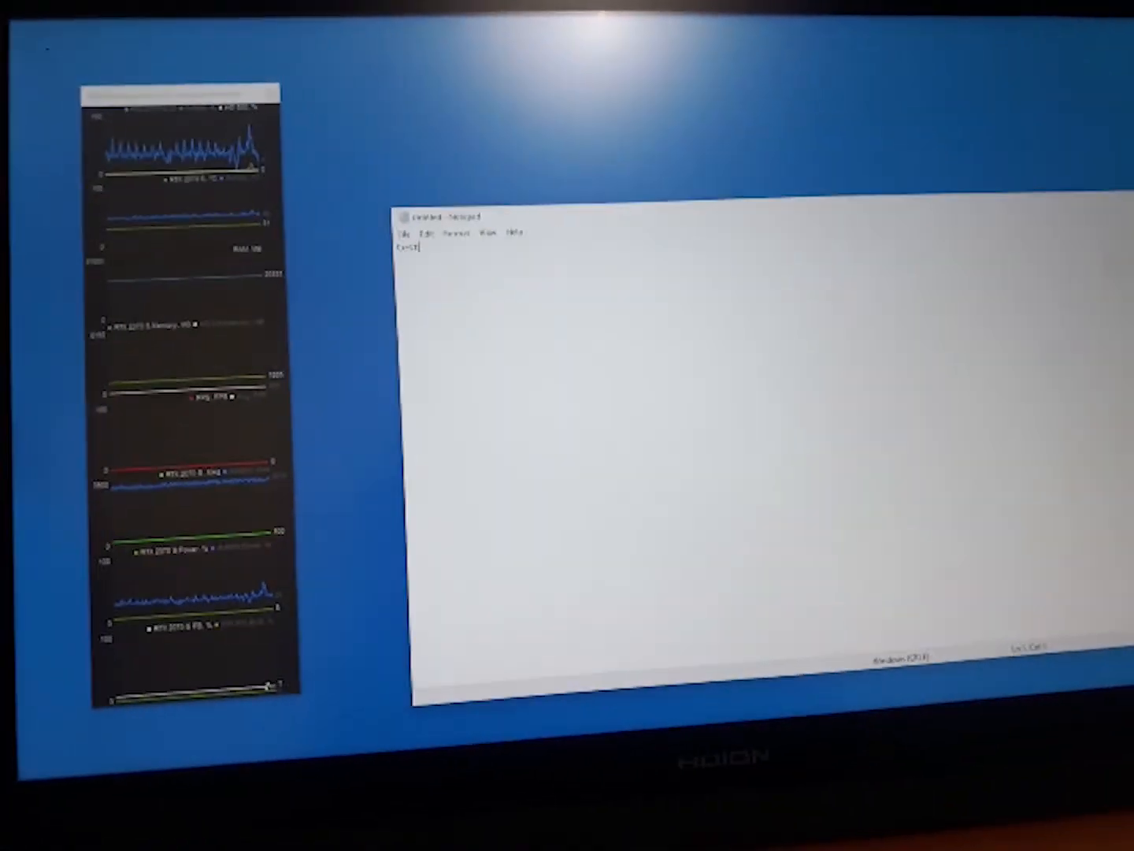
pyautogui.write('test')
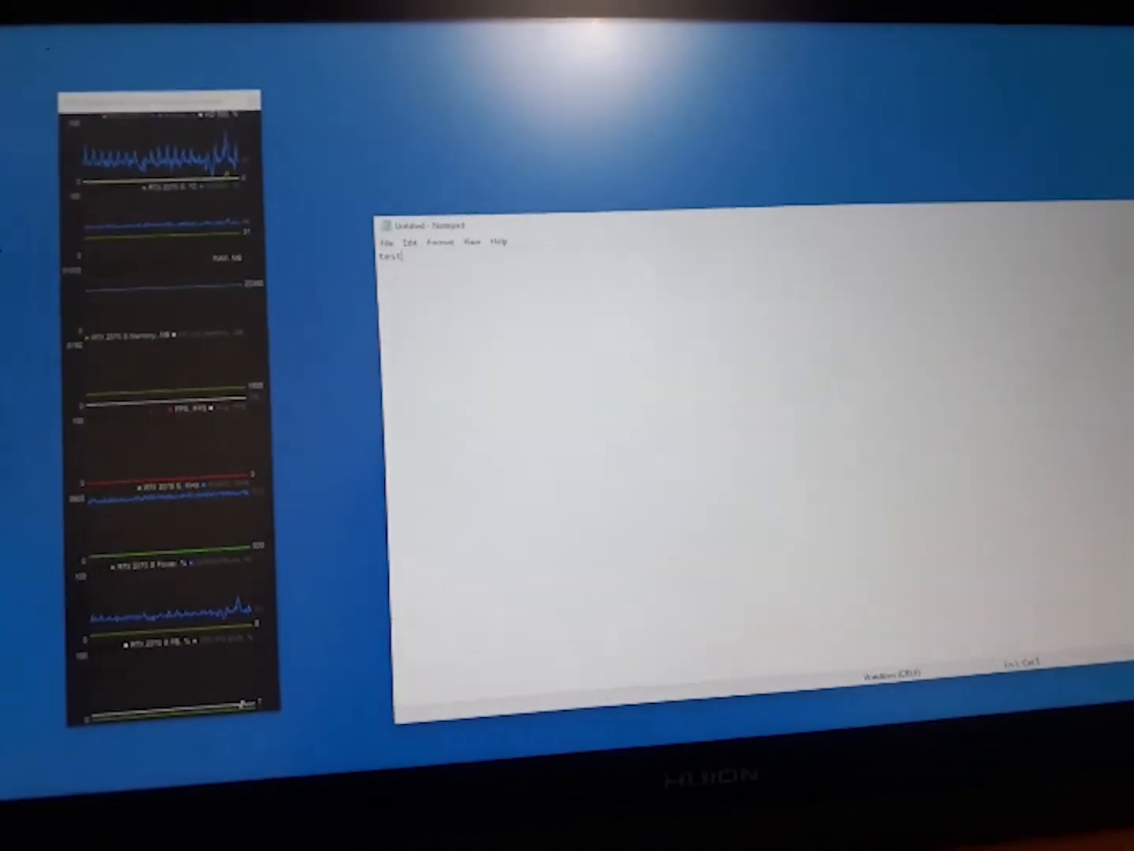